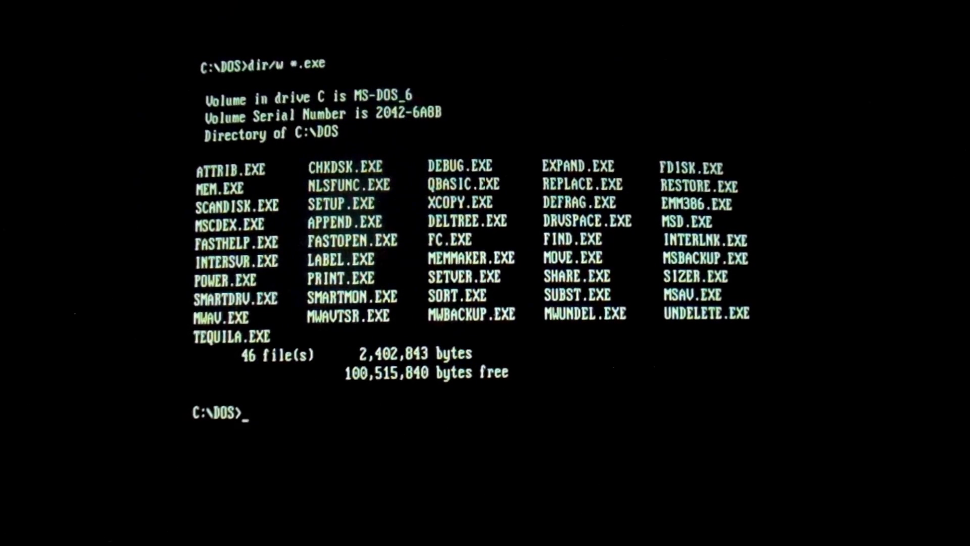
- Run TEQUILA.EXE from the DOS directory, then request a MEM memory report
text(teq)
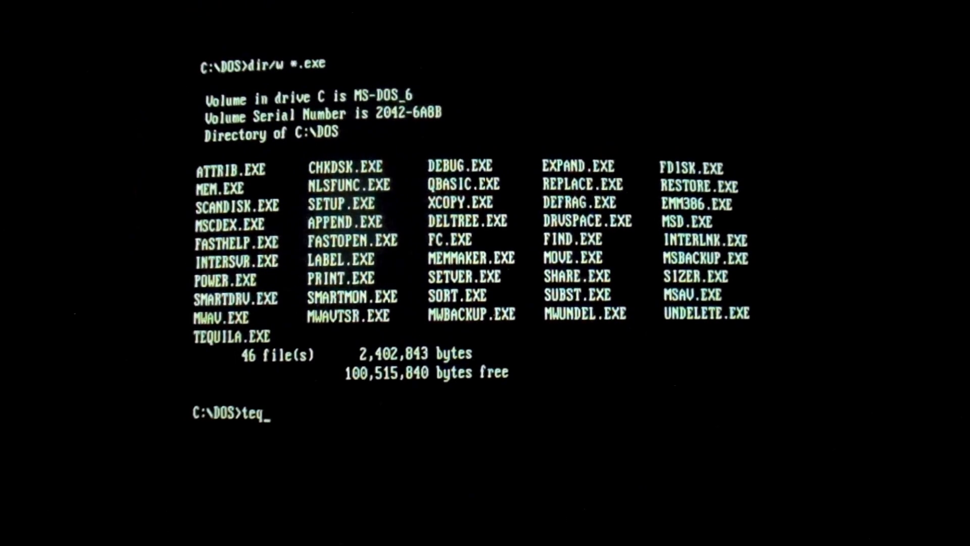
text(uila)
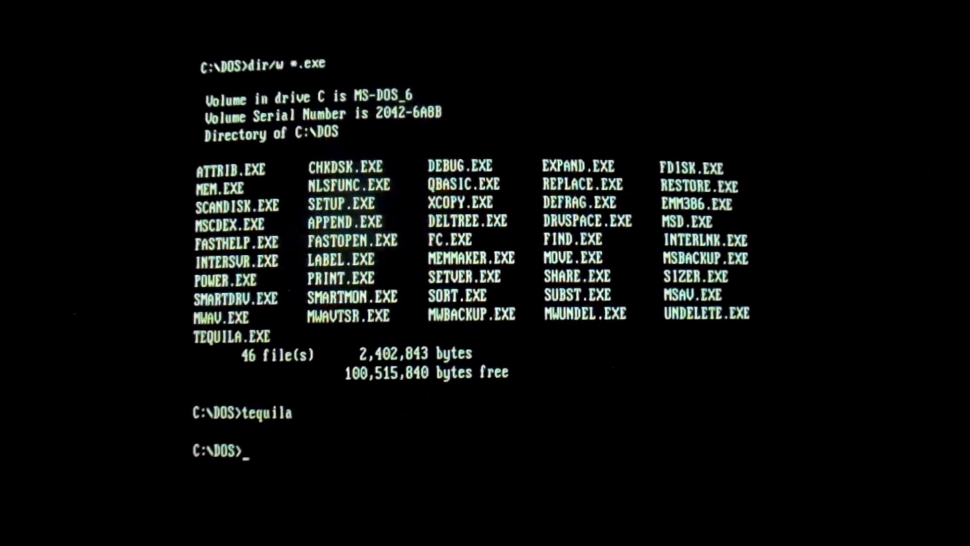
text(mem)
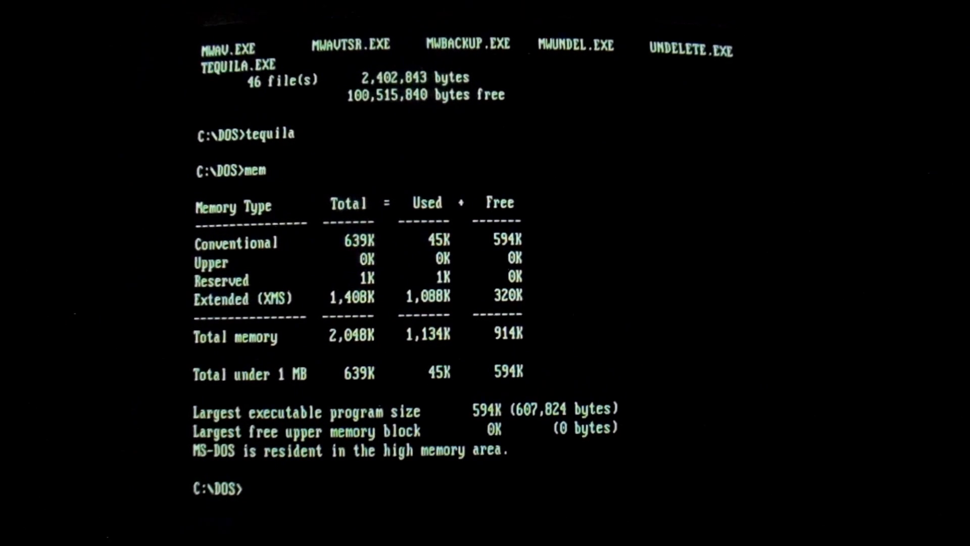
- List the EXE files, run CHKDSK, list all files and the EXE files again, then start DEBUG
text(dir/w *.exe)
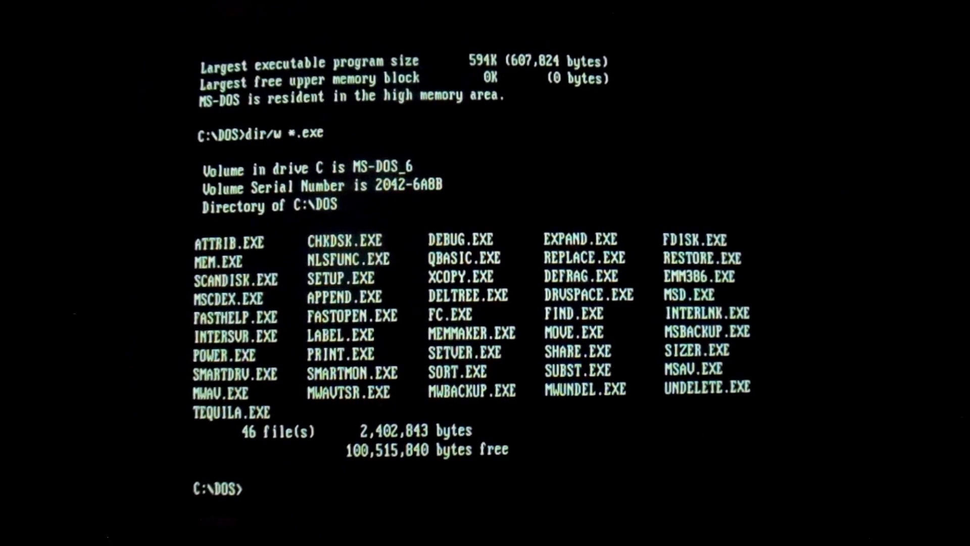
text(chkdsk)
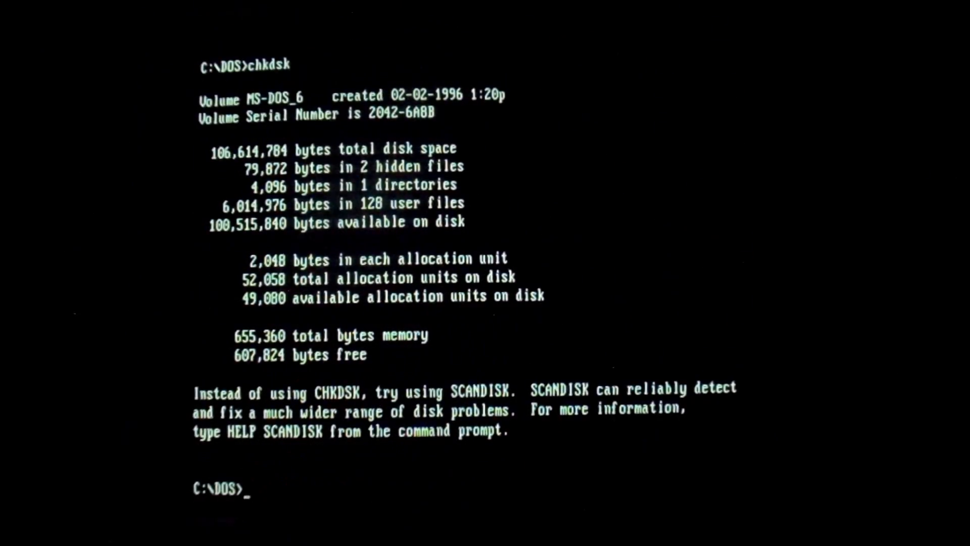
text(dir/w)
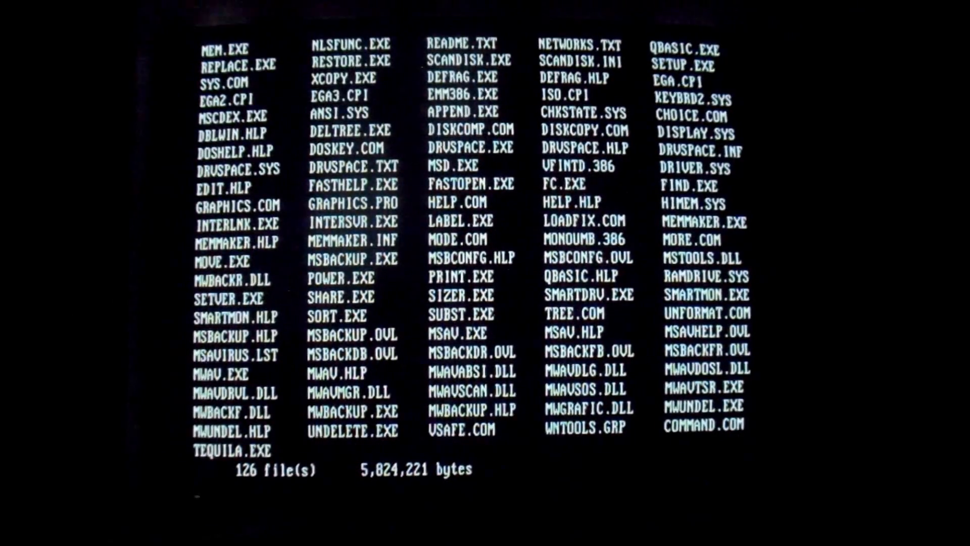
text(dir/w *.exe)
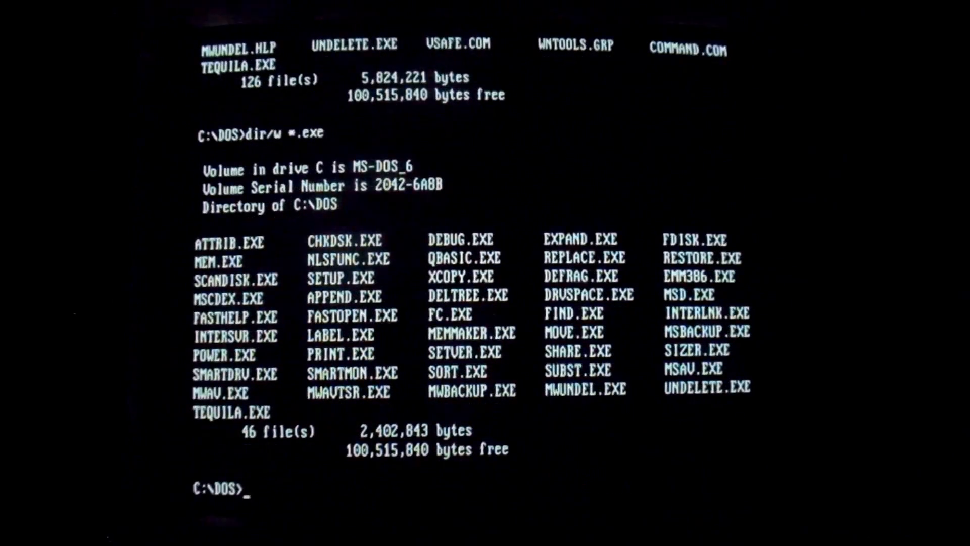
text(debug)
text(append)
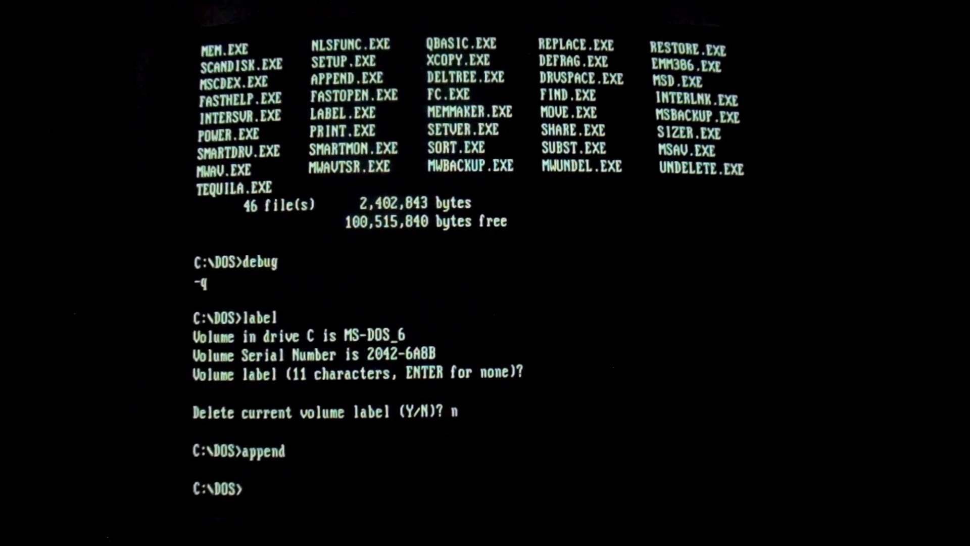
- Run MSCDEX, then enter a new system date with DATE and confirm it
text(mscdex)
text(date)
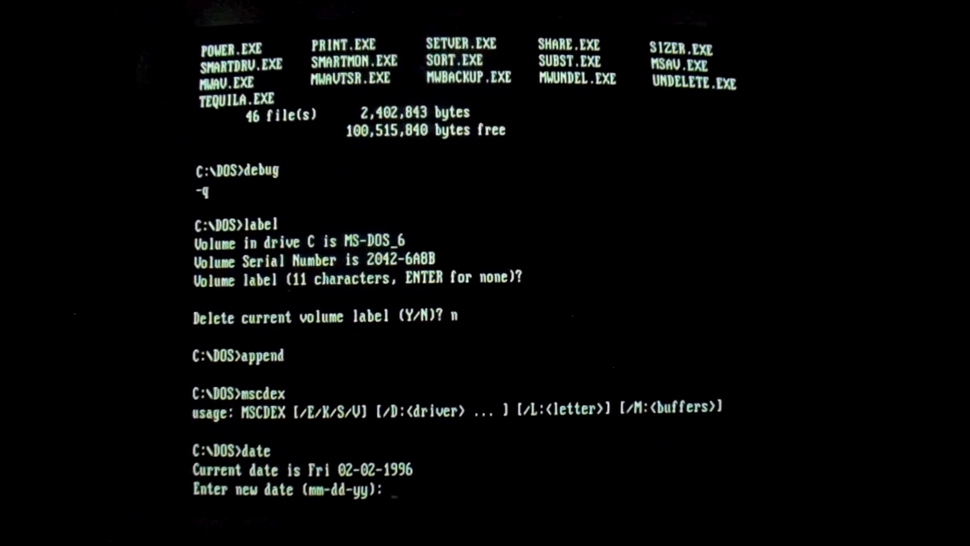
text(6-)
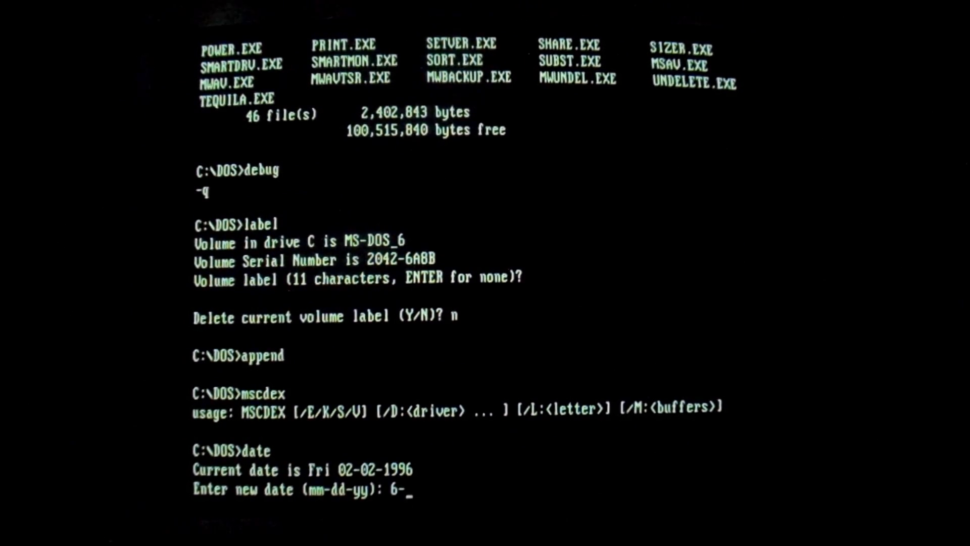
key(Enter)
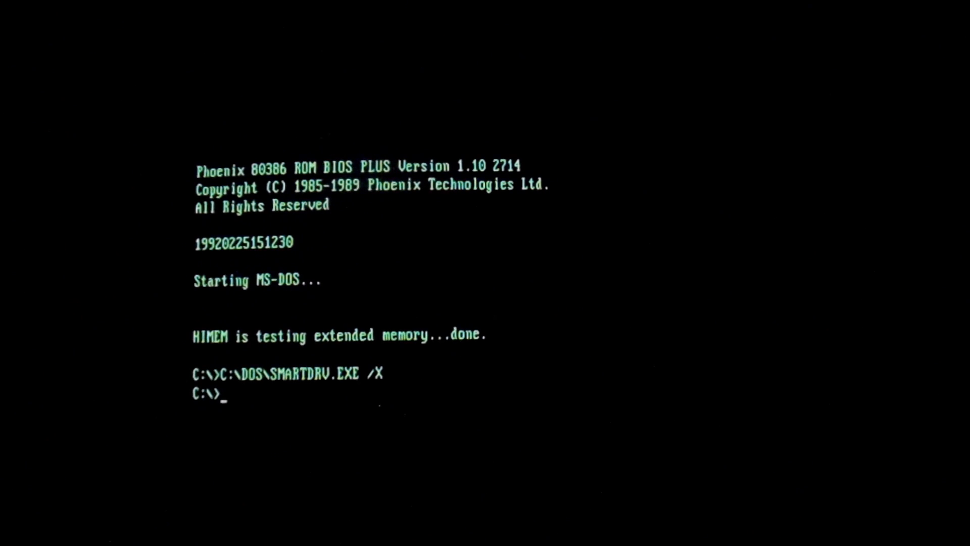
- Change into the DOS directory, list its files, then start the EMM386 command
text(cd d)
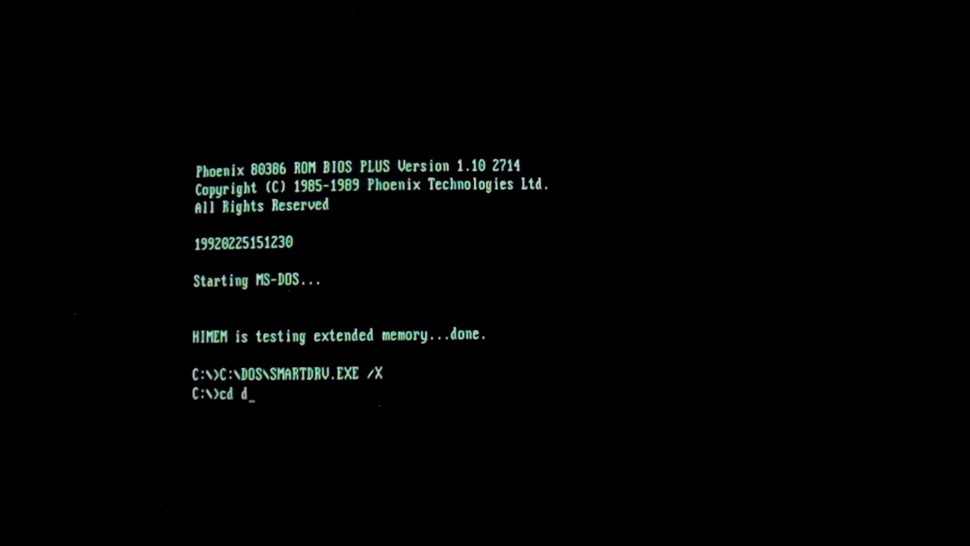
key(Enter)
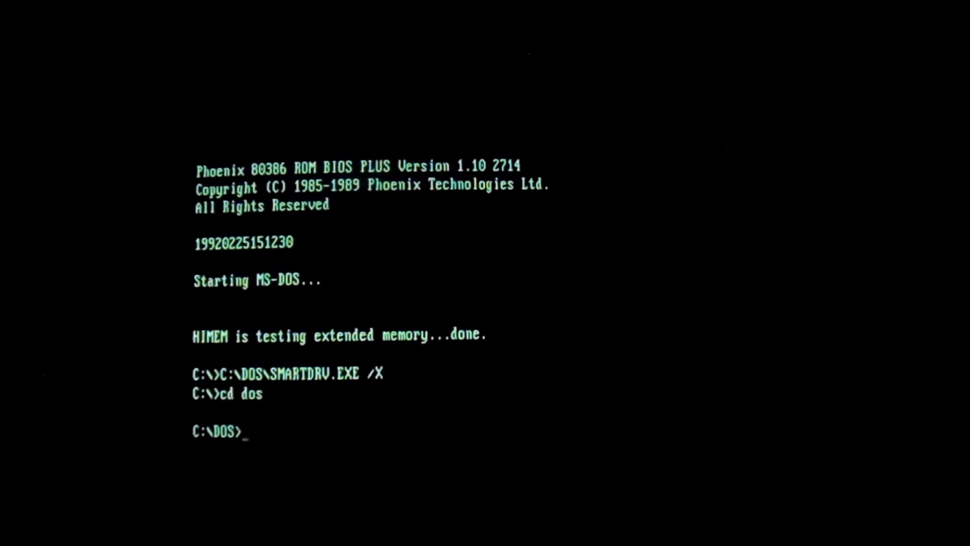
text(dir/w *.exe)
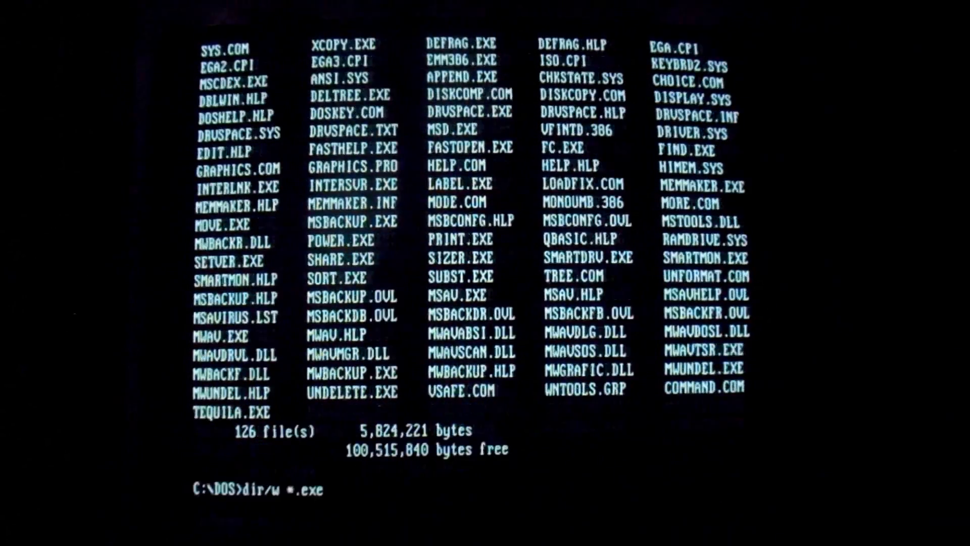
key(Enter)
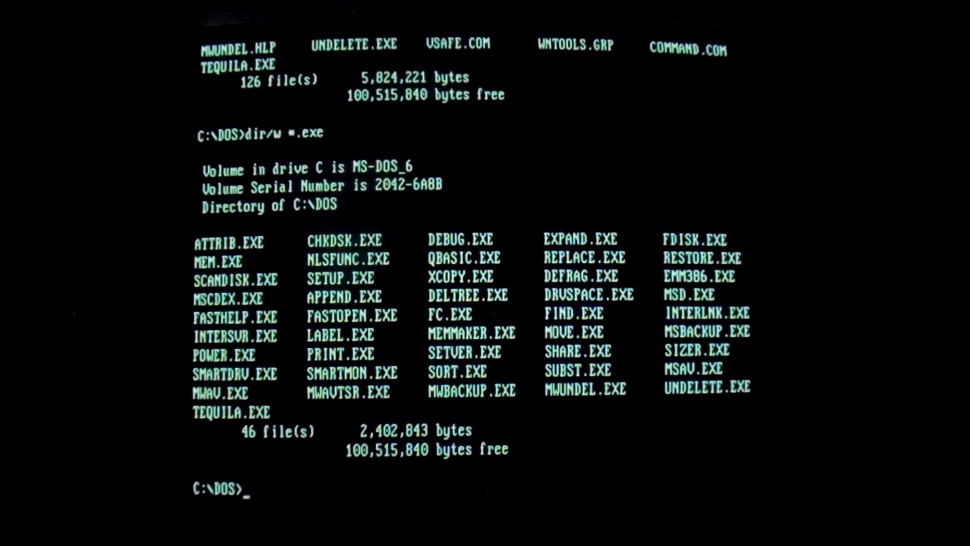
text(emm38)
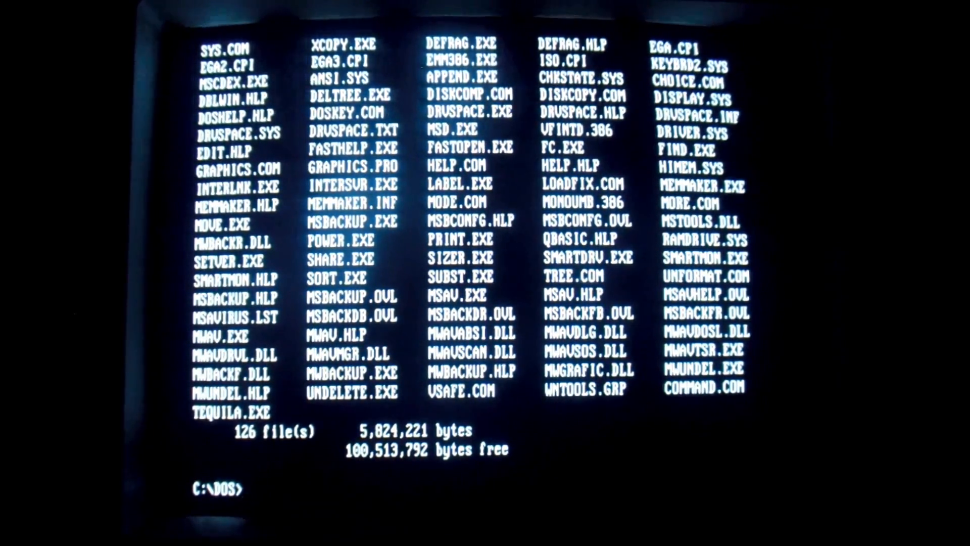
- In DEBUG's assembler enter mov ax,FE03 / int 21 / mov ax,4C00 / int 21
text(debug)
text(a)
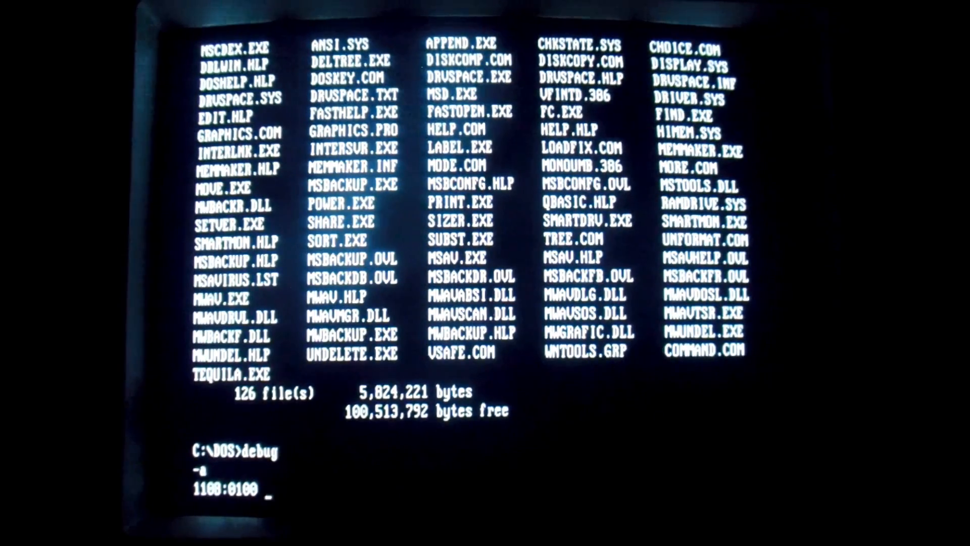
text(,pv)
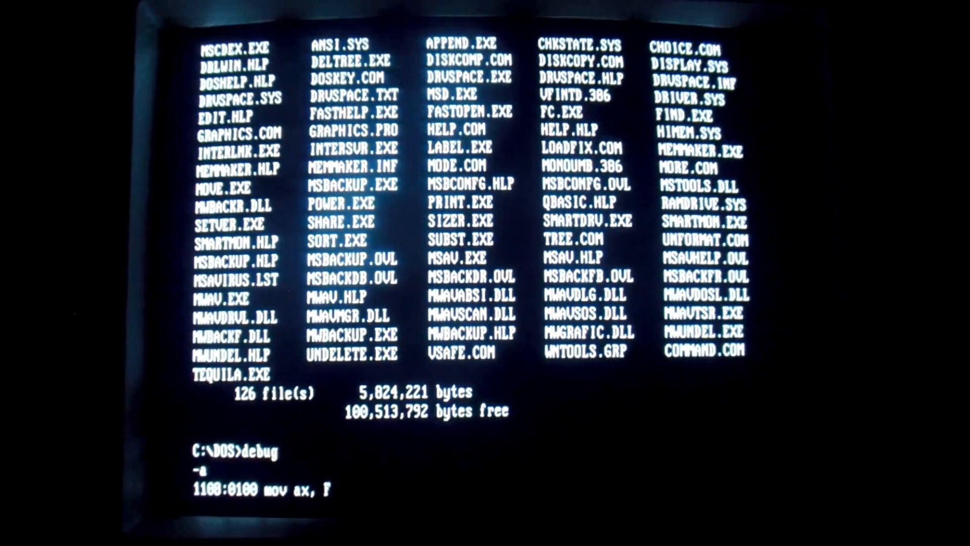
text(FE03)
text(mov )
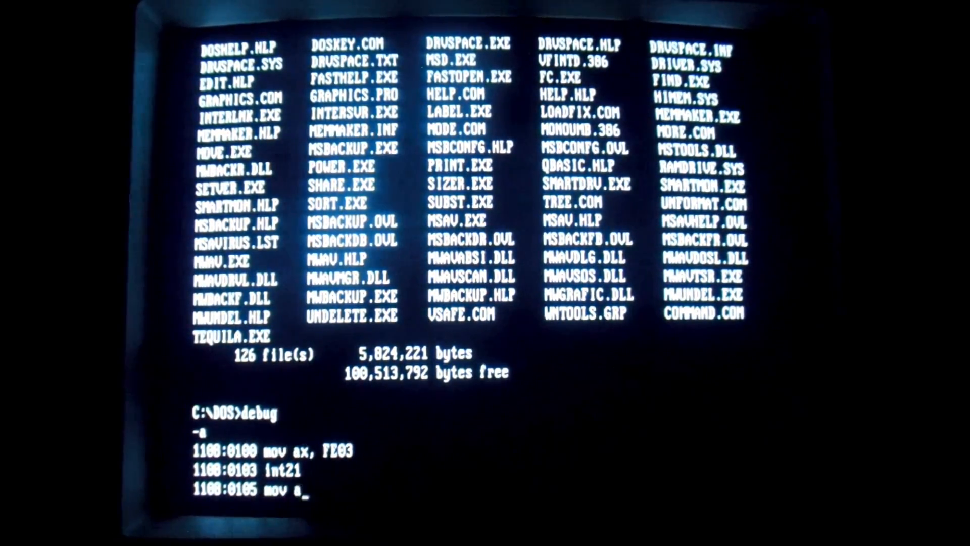
text(ax,)
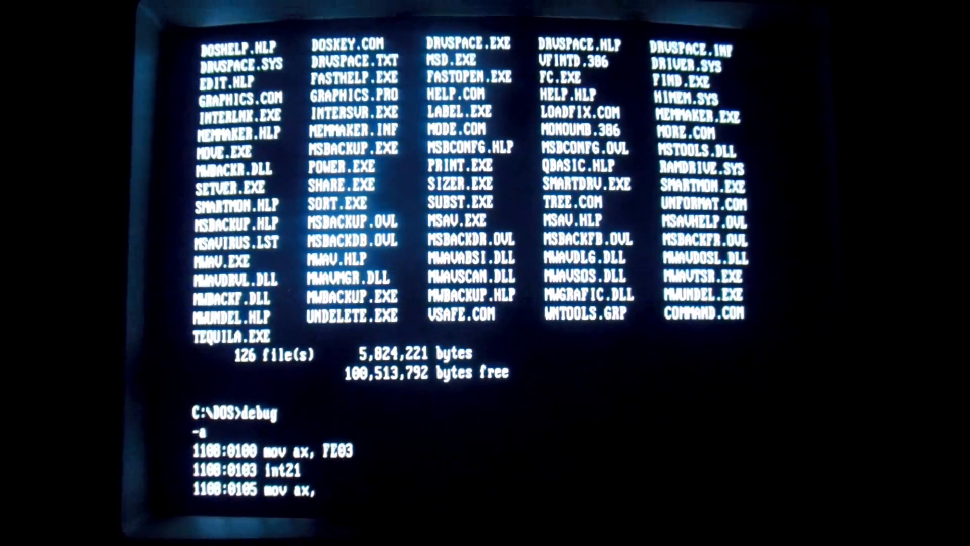
text(4c)
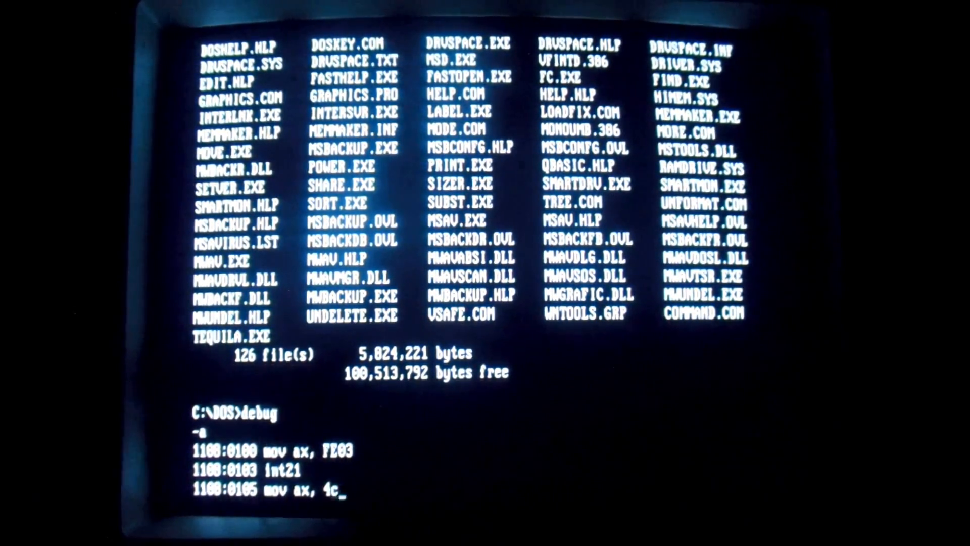
text(00)
text(int21)
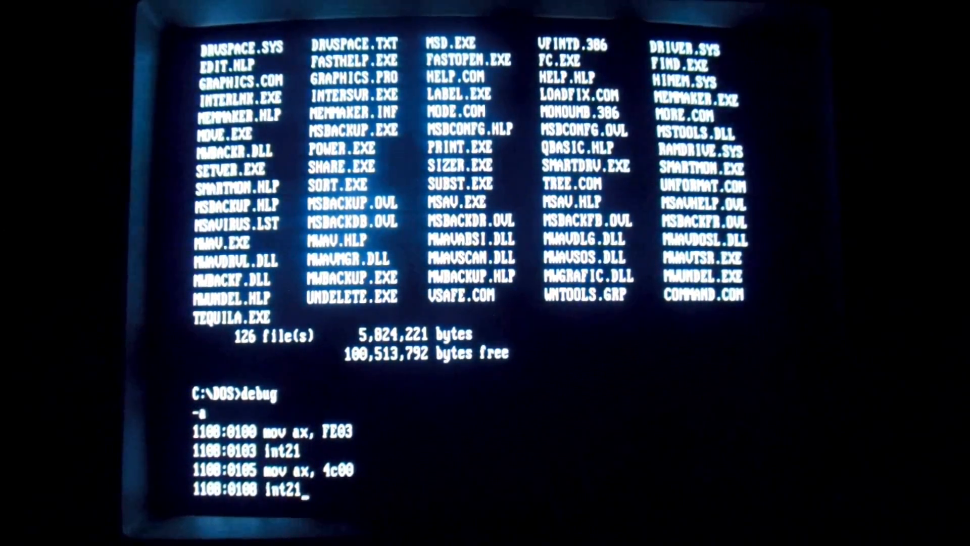
key(Return)
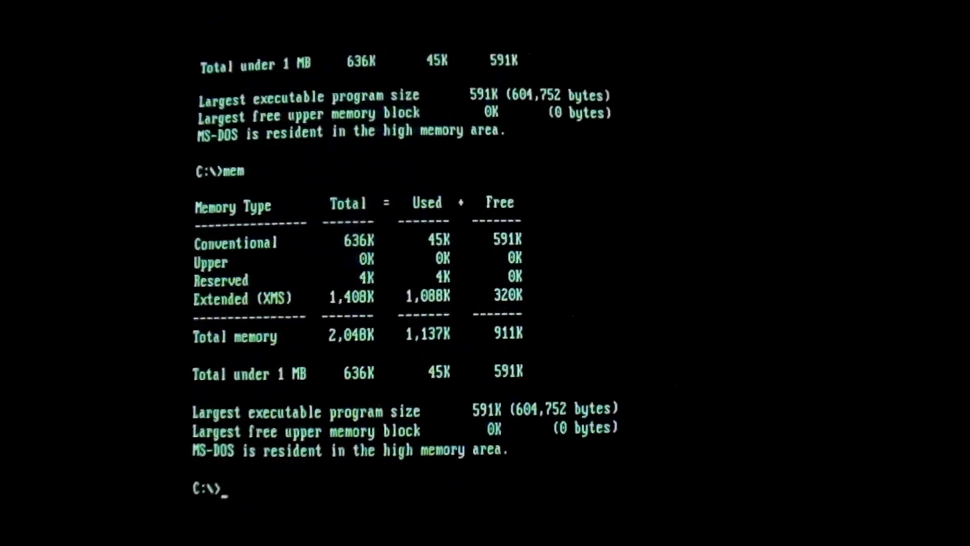
- Request a MEM memory report ahead of the CHKDSK allocation-error check
text(mem)
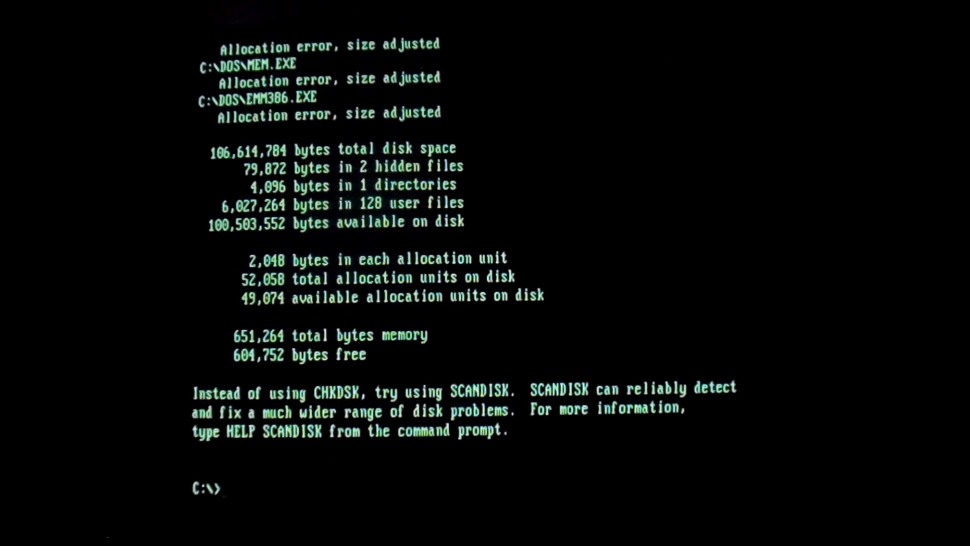
- Run CHKDSK /F answering Y to fix the errors, then run EMM386 from the DOS directory
text(chkdsk /f)
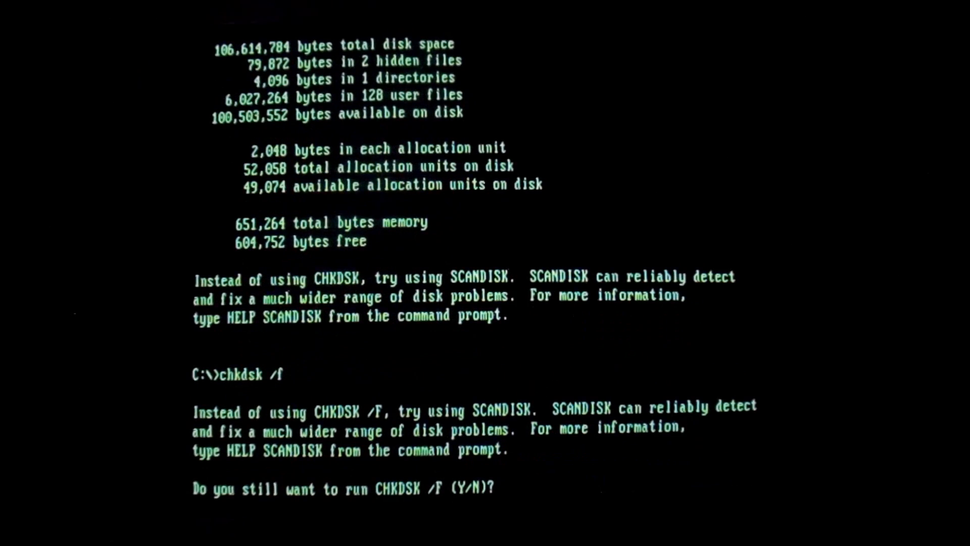
text(y)
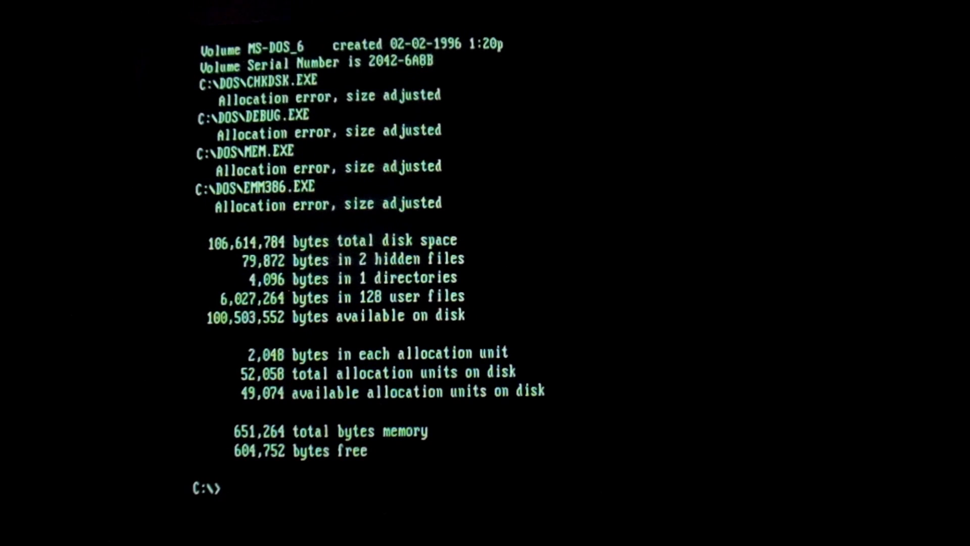
text(cd dos)
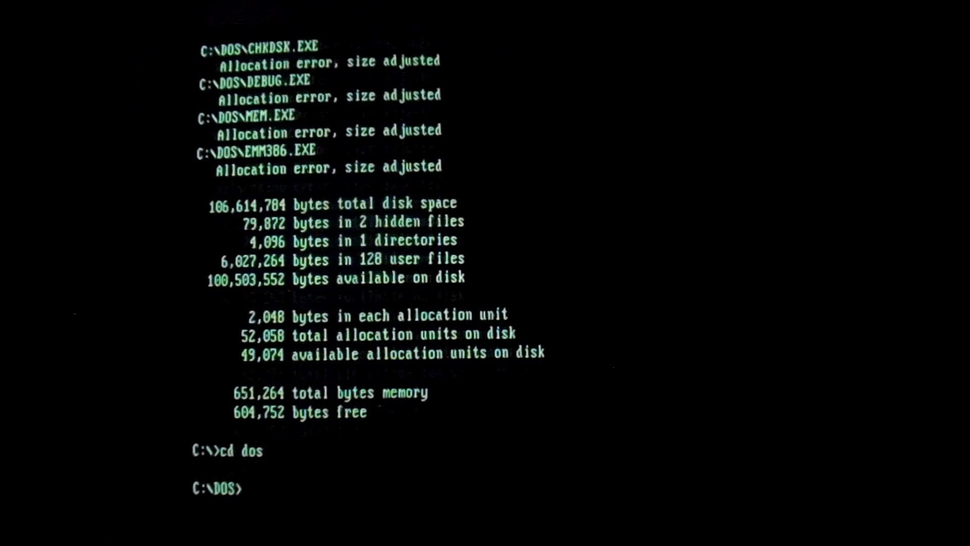
text(emm38)
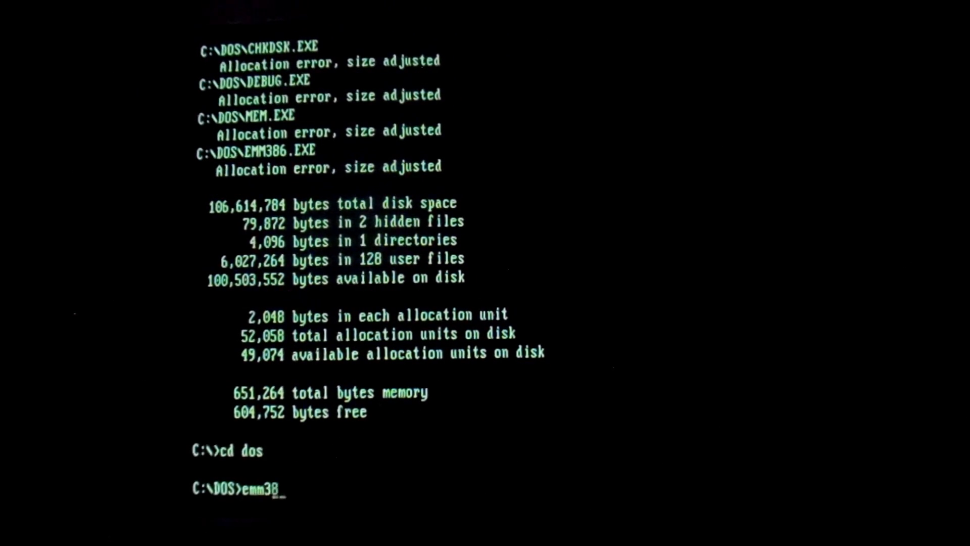
key(Enter)
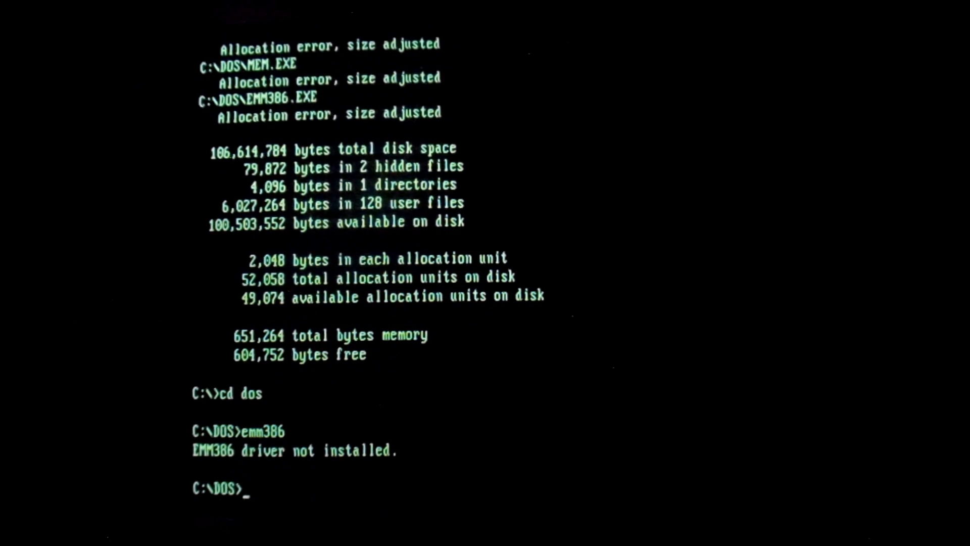